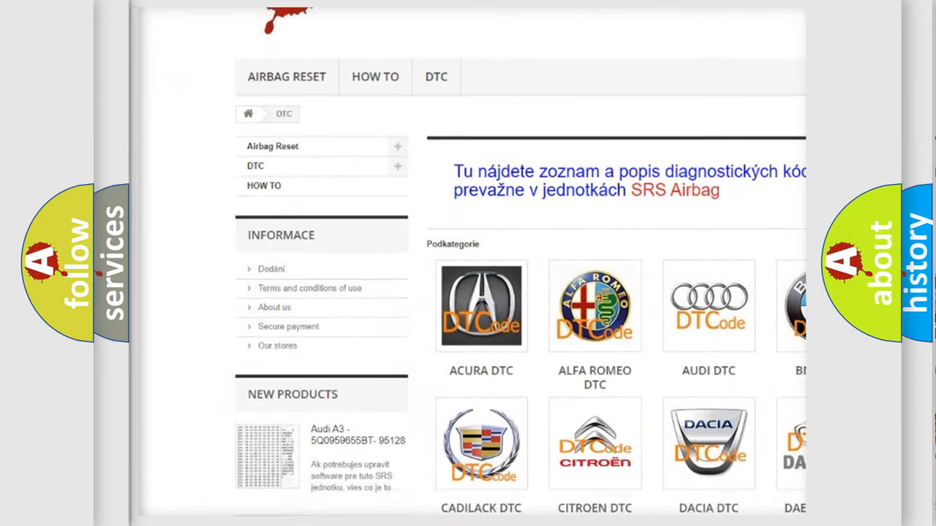
scroll(down, 3)
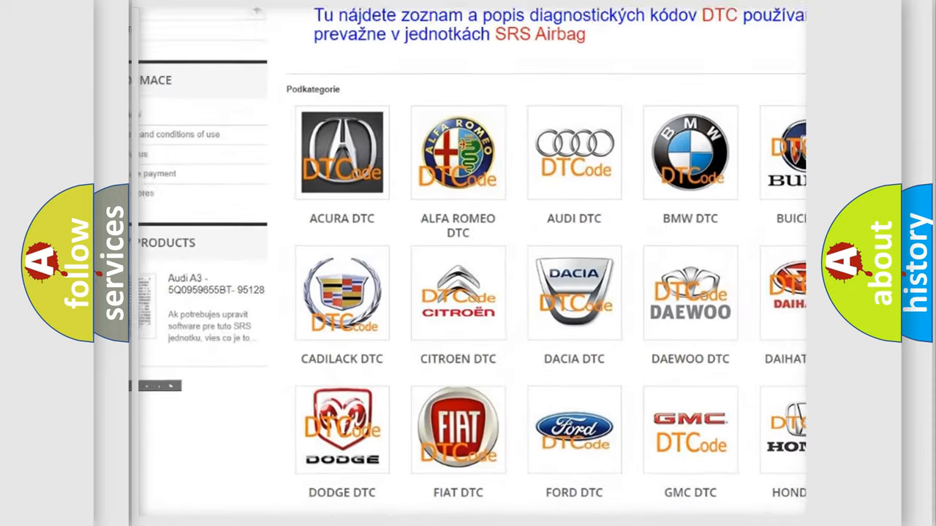
scroll(down, 3)
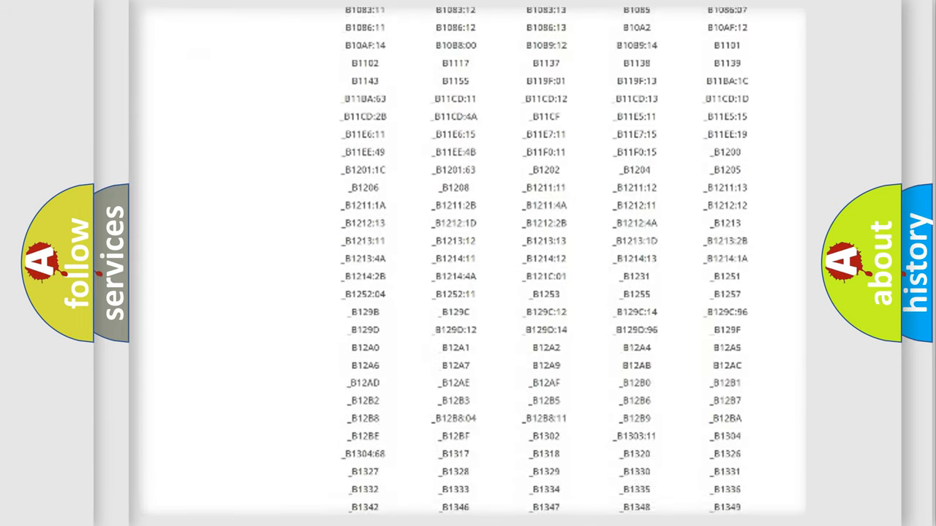
scroll(down, 3)
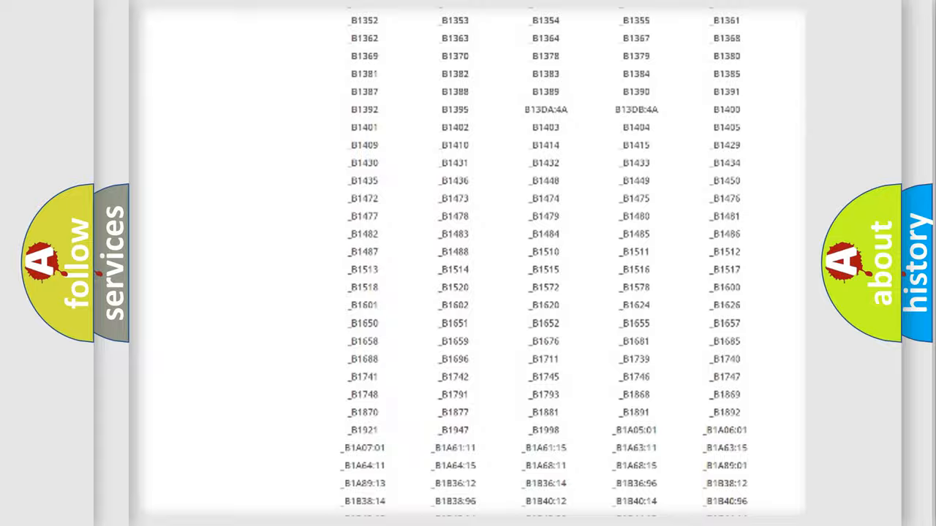